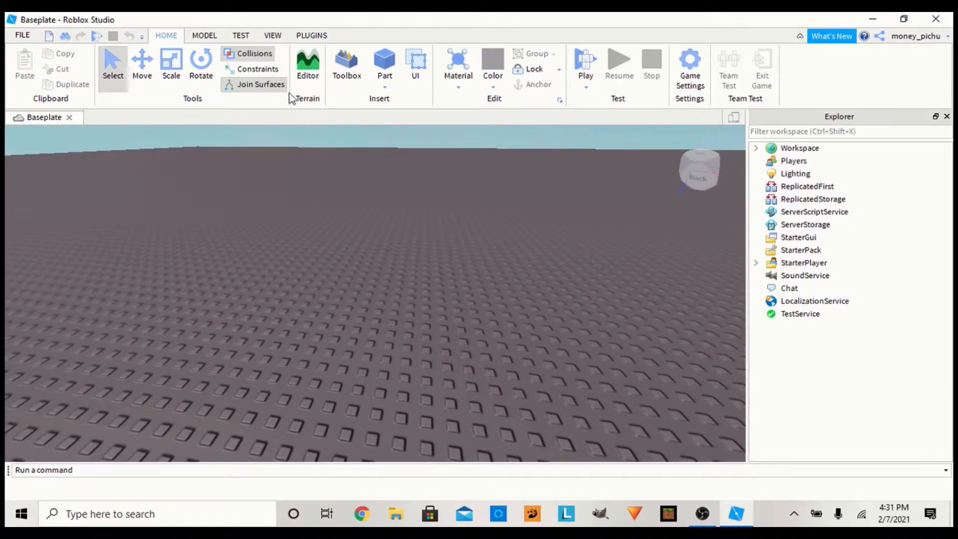
Bring up the Load Character plugin from the PLUGINS tab
click(311, 34)
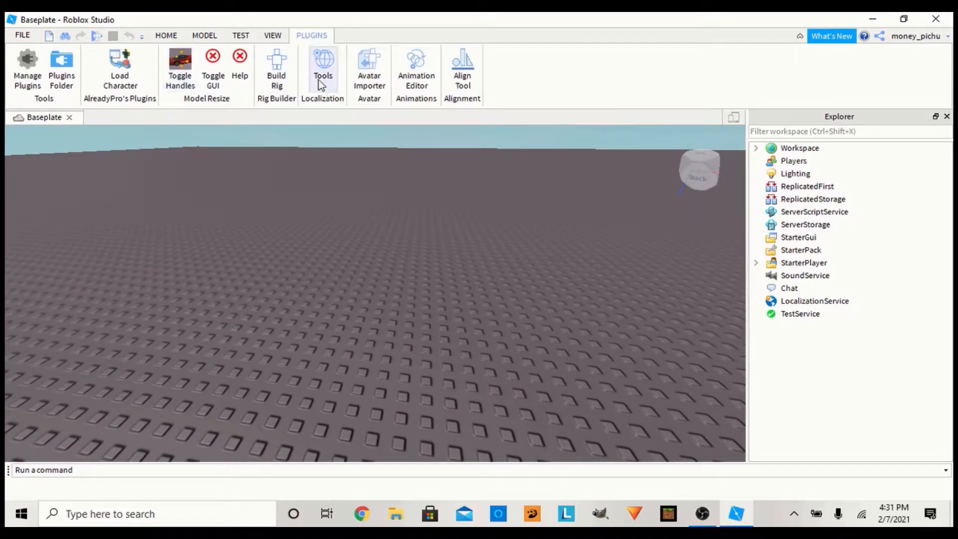
click(120, 69)
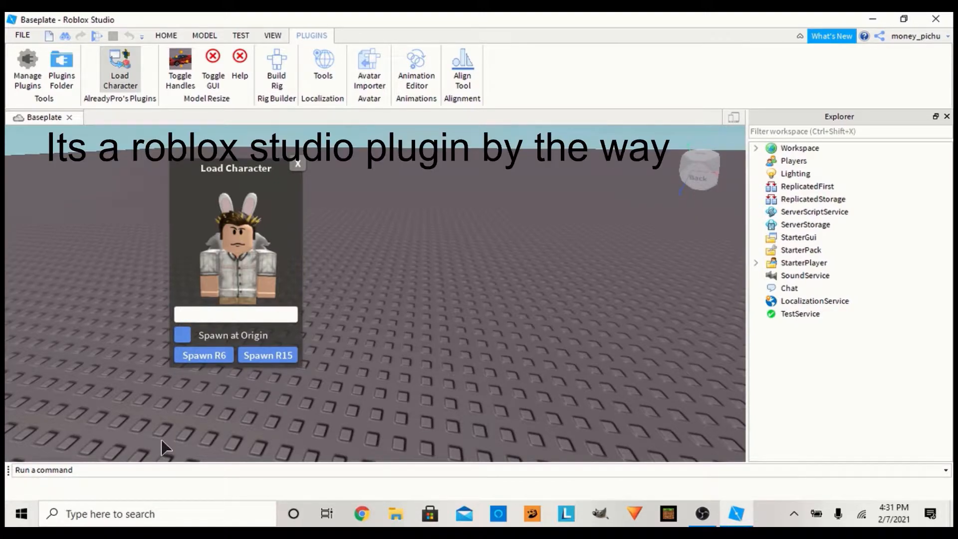
Load the money_pichu avatar into the Baseplate as an R6 character
text(money)
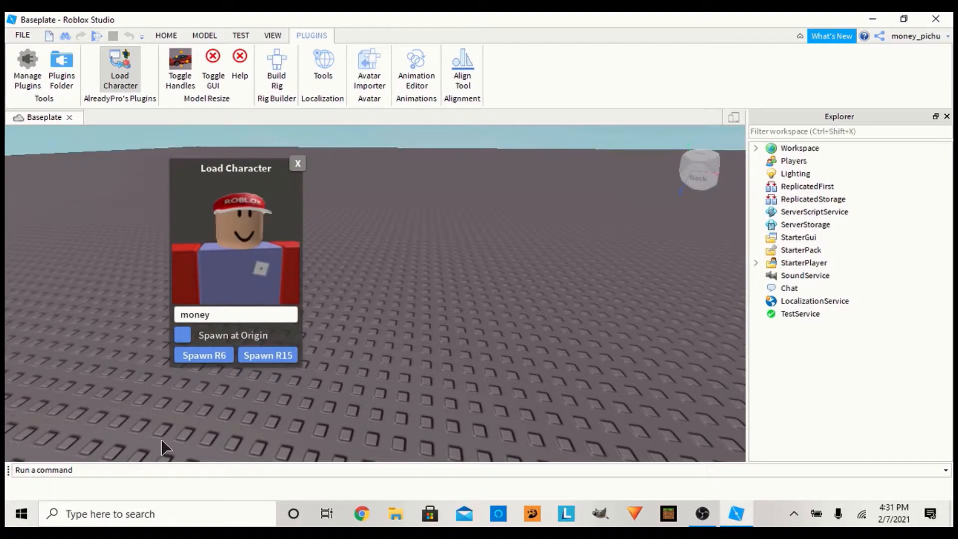
click(268, 355)
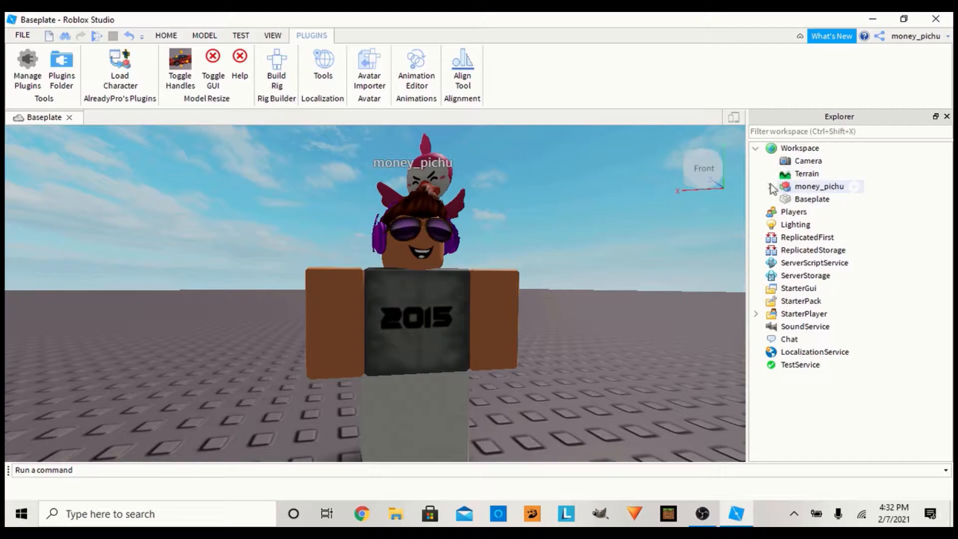
Build an R6 block rig named Dummy in the Workspace with Rig Builder
click(275, 67)
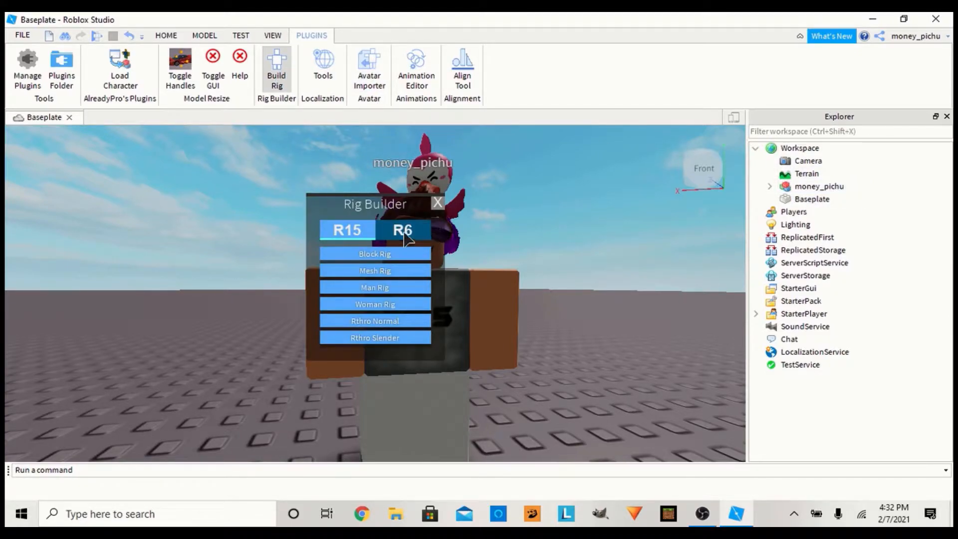
click(374, 254)
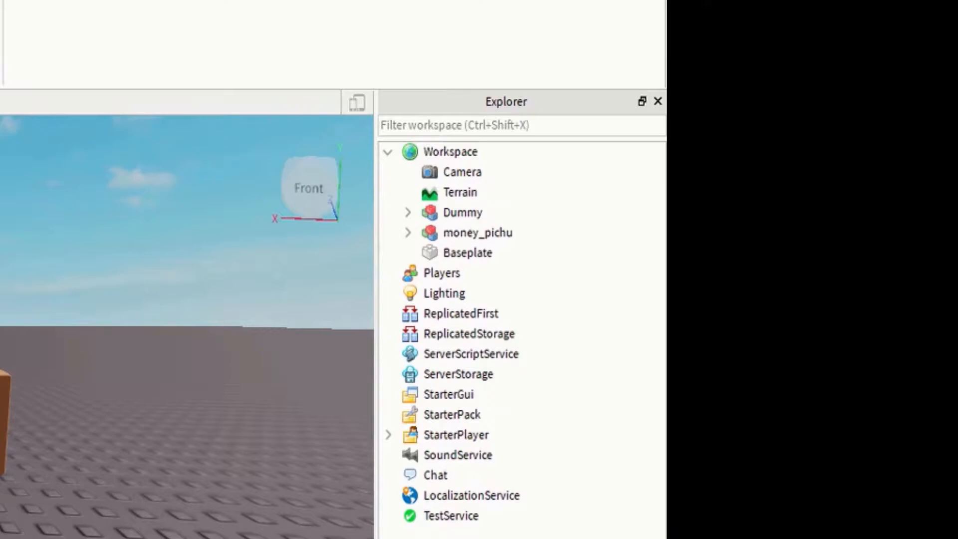
Delete the Humanoid inside money_pichu so its name tag disappears
click(407, 233)
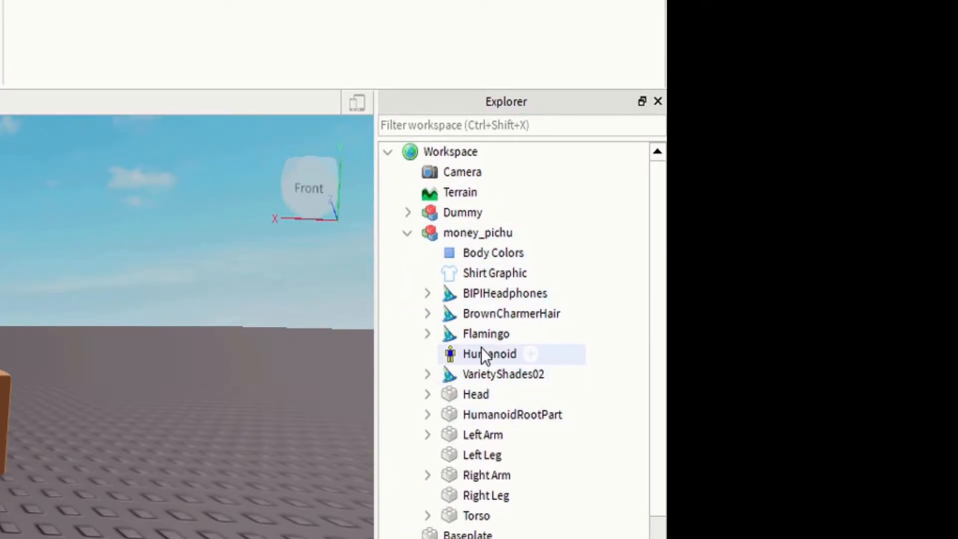
right_click(489, 354)
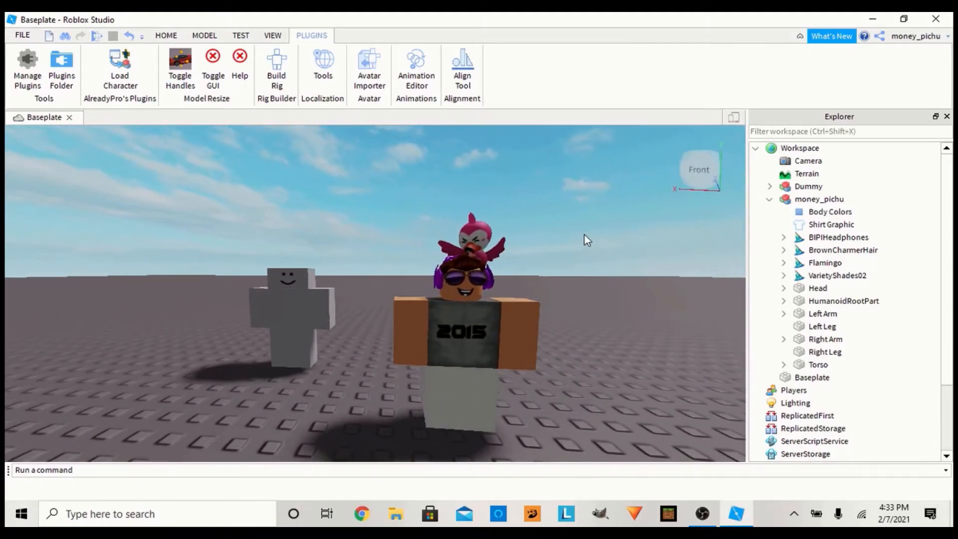
mouse_move(851, 42)
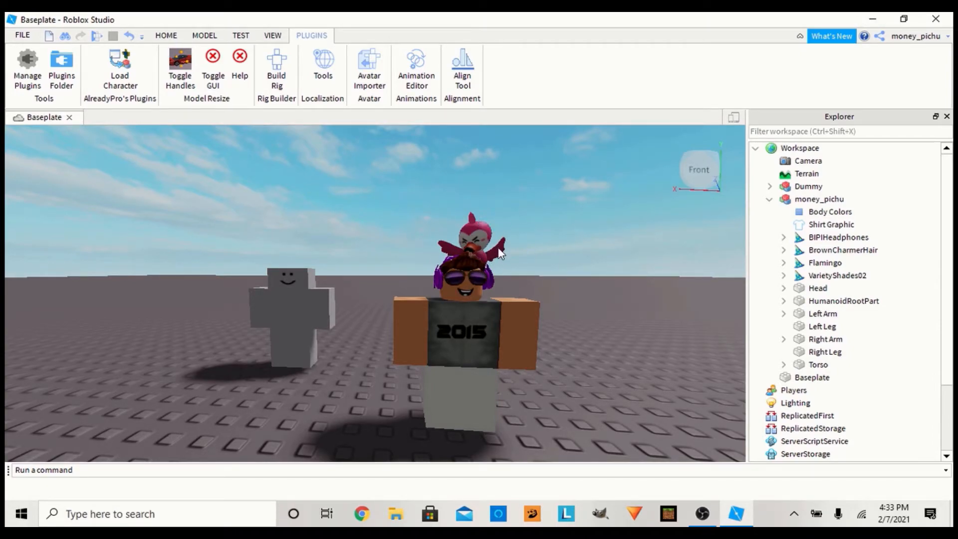
click(467, 275)
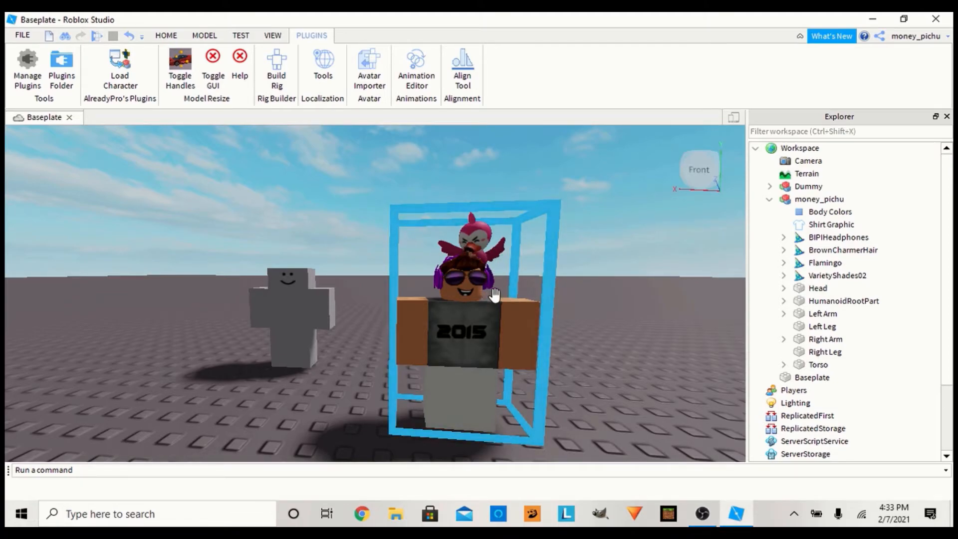